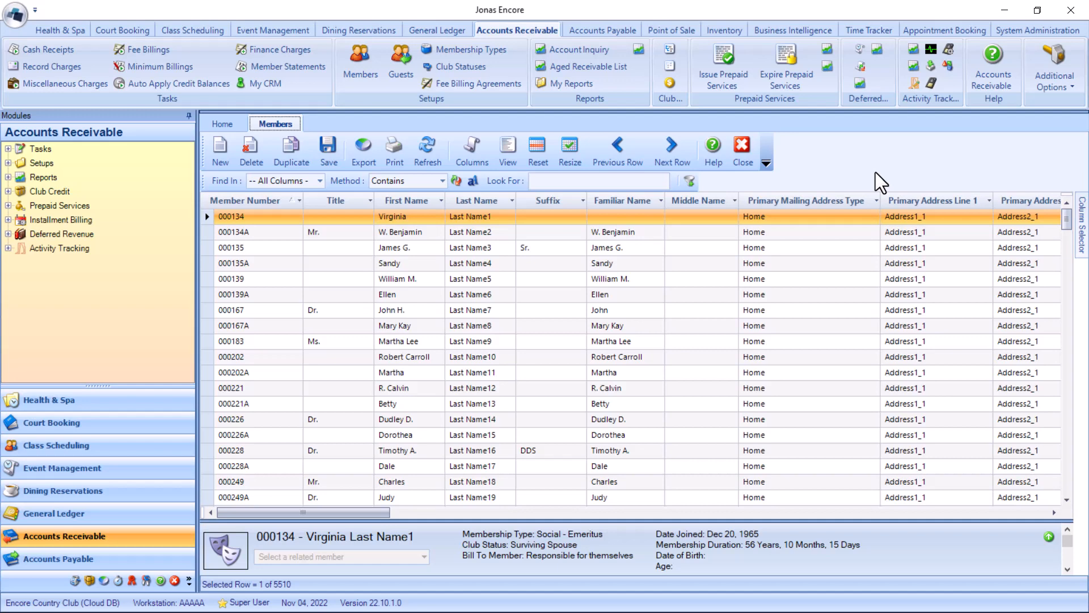
Try the F1, F9, F11 and F12 shortcuts to reach toolbar customisation
{"action": "key", "text": "f1"}
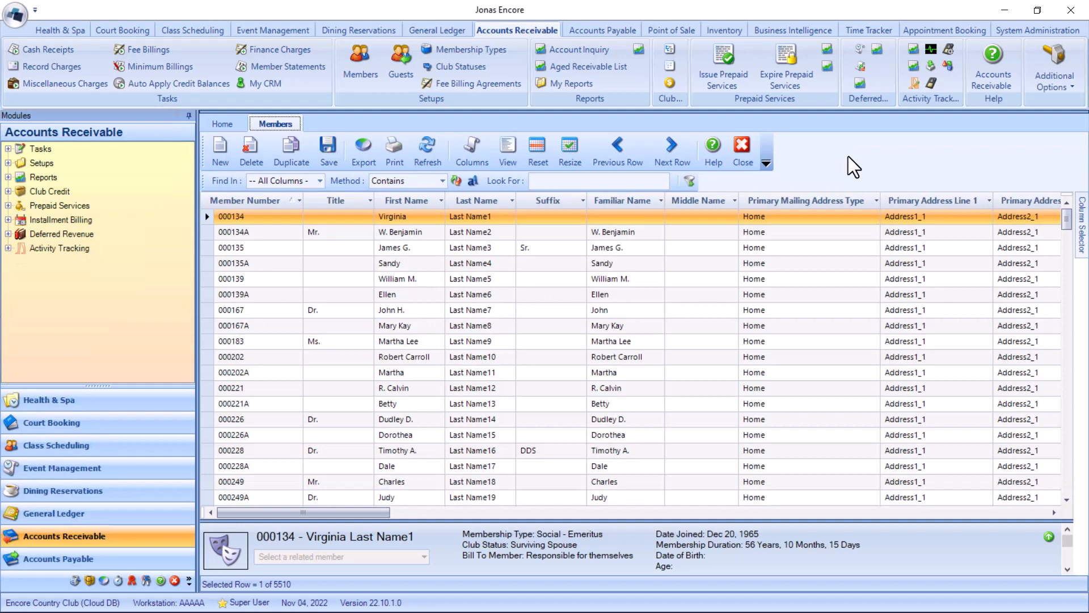
{"action": "key", "text": "f9"}
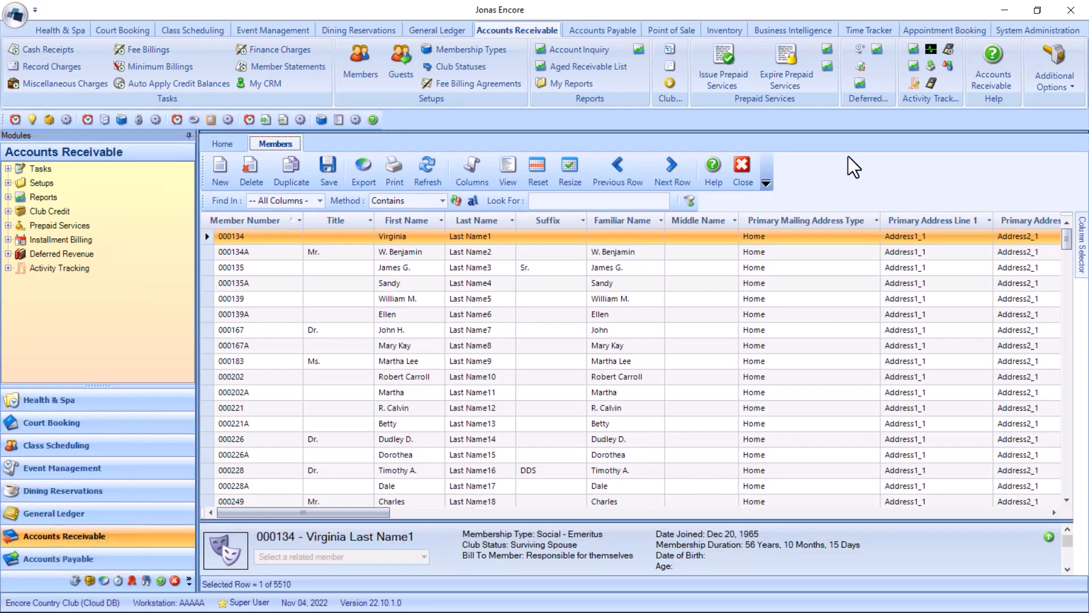
{"action": "scroll", "scroll_direction": "down", "scroll_amount": 3}
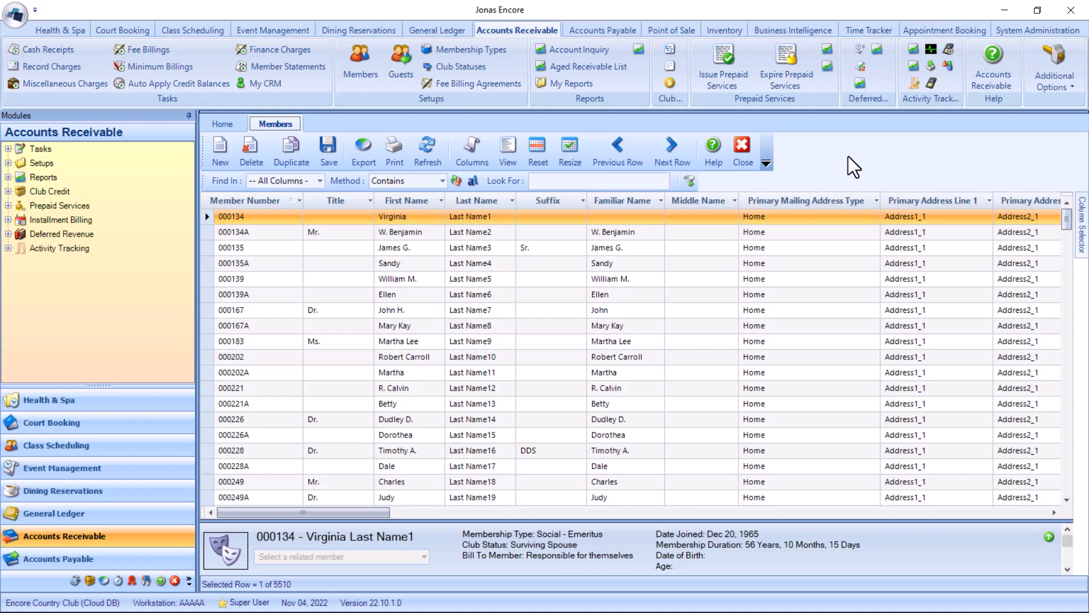
{"action": "key", "text": "f11"}
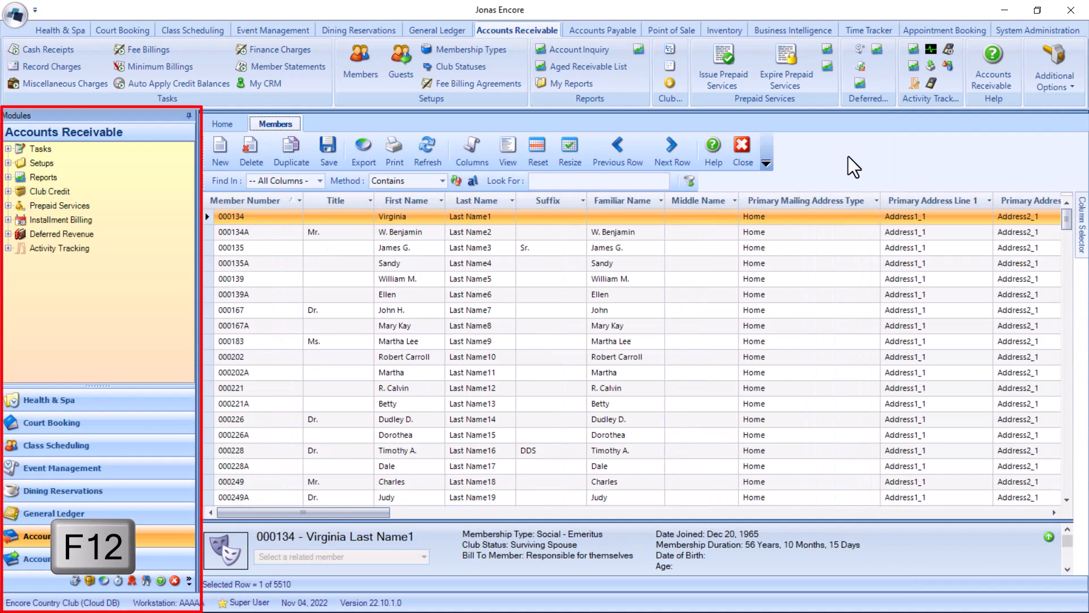
{"action": "key", "text": "f12"}
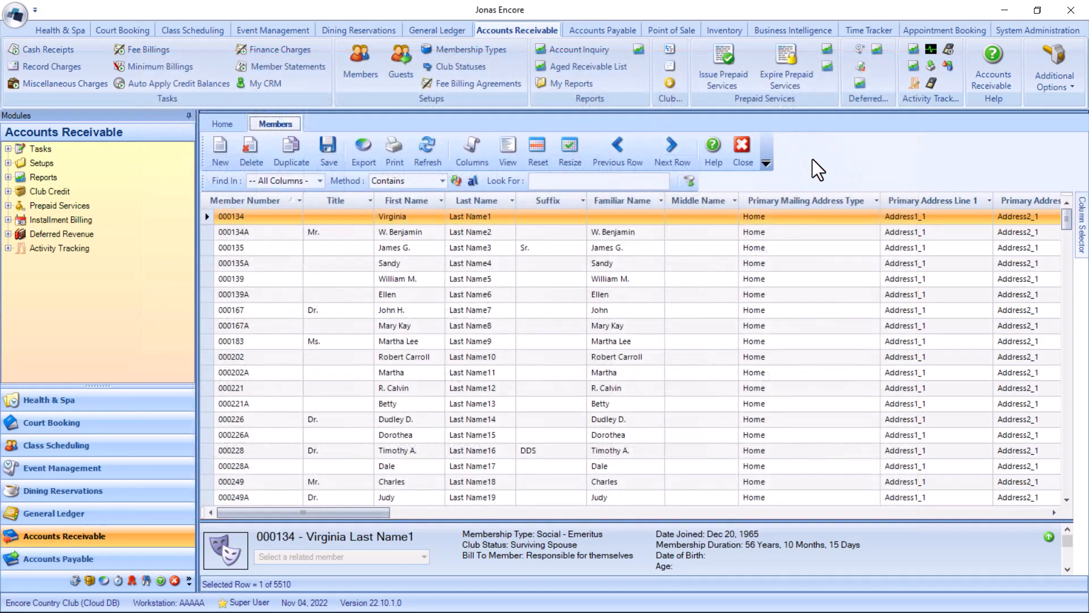
{"action": "mouse_move", "coordinate": [569, 151]}
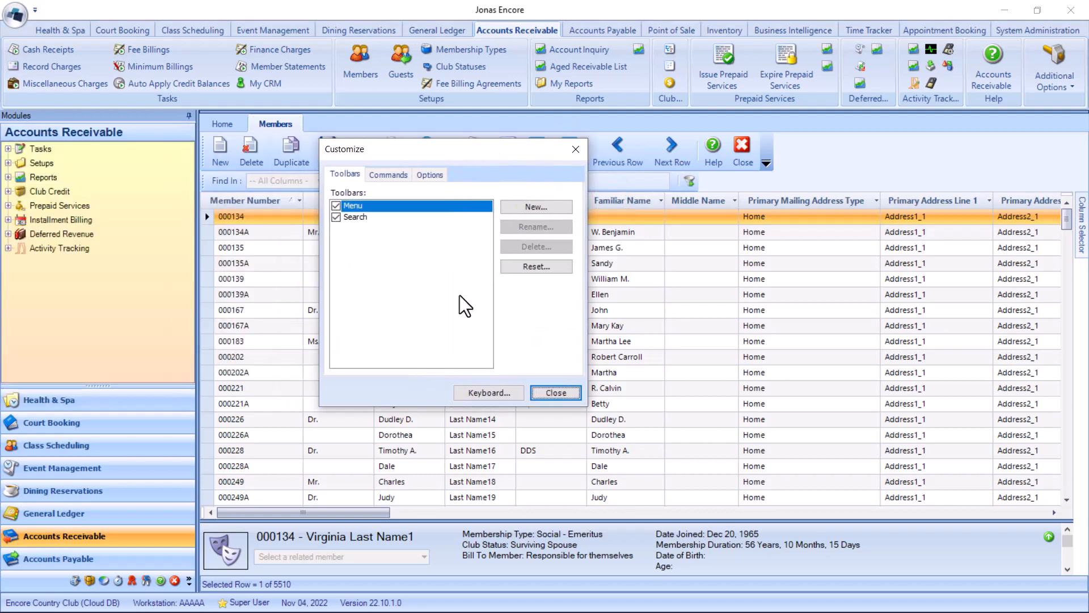
Try Ins as the keyboard shortcut for the Reverse command, then close both dialogs
{"action": "left_click", "coordinate": [488, 393]}
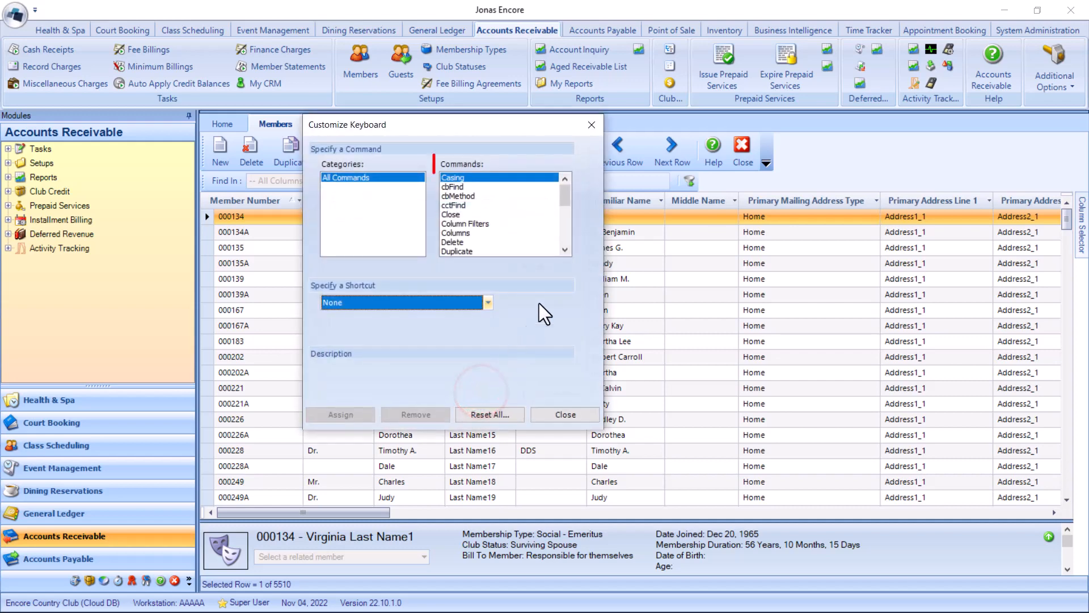
{"action": "scroll", "scroll_direction": "down", "scroll_amount": 3}
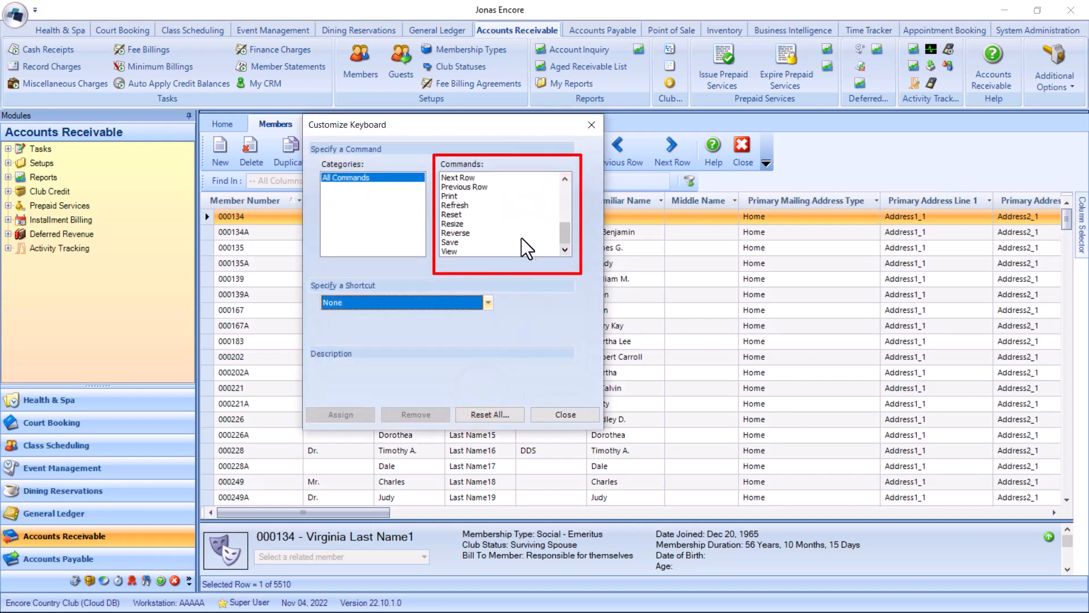
{"action": "left_click", "coordinate": [487, 301]}
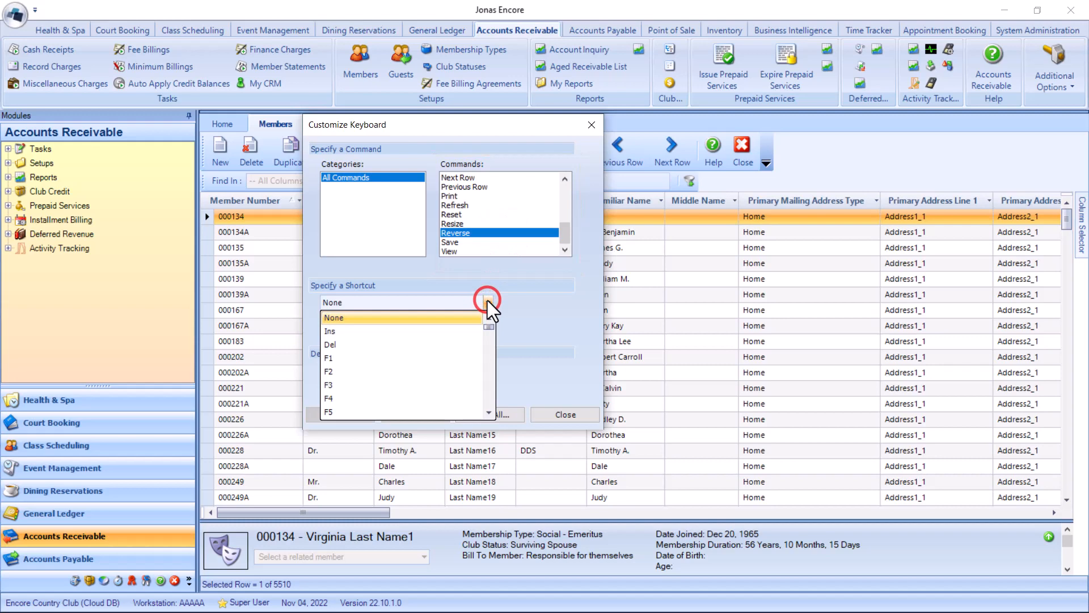
{"action": "left_click", "coordinate": [331, 331]}
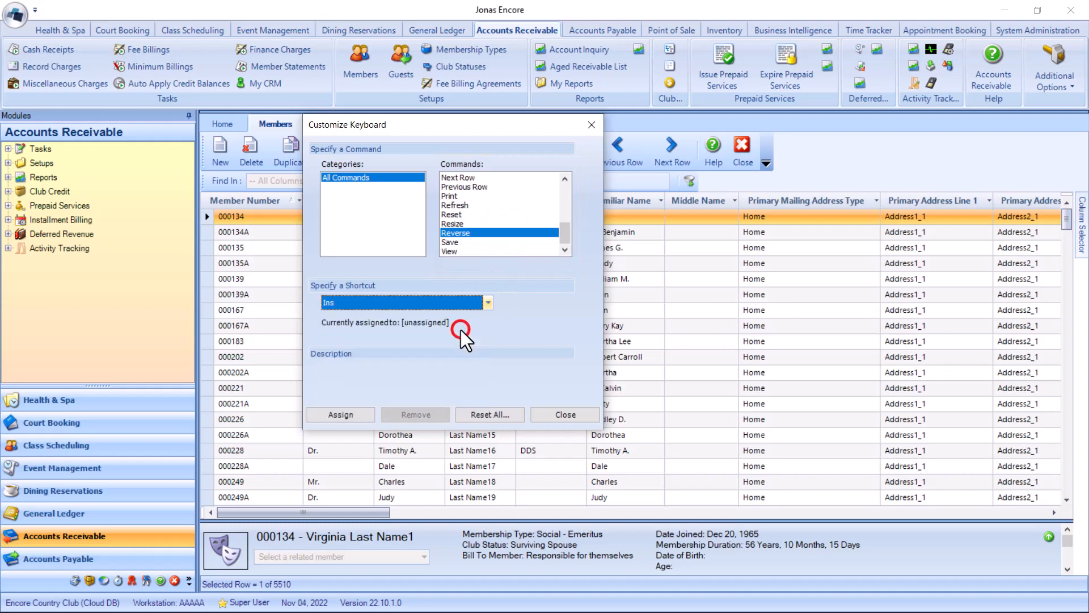
{"action": "left_click", "coordinate": [564, 414]}
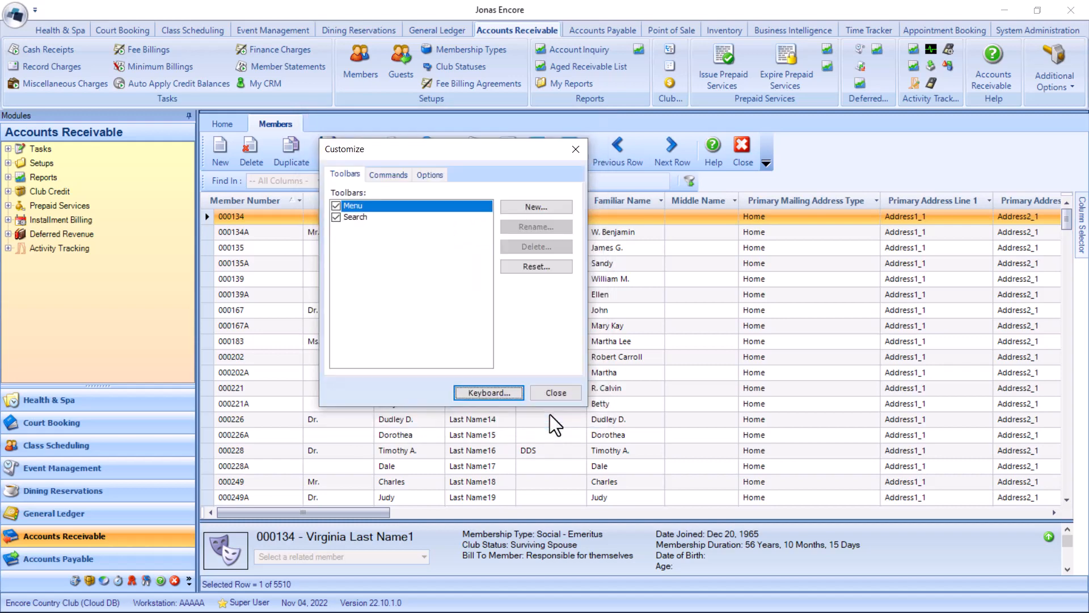
{"action": "left_click", "coordinate": [555, 392]}
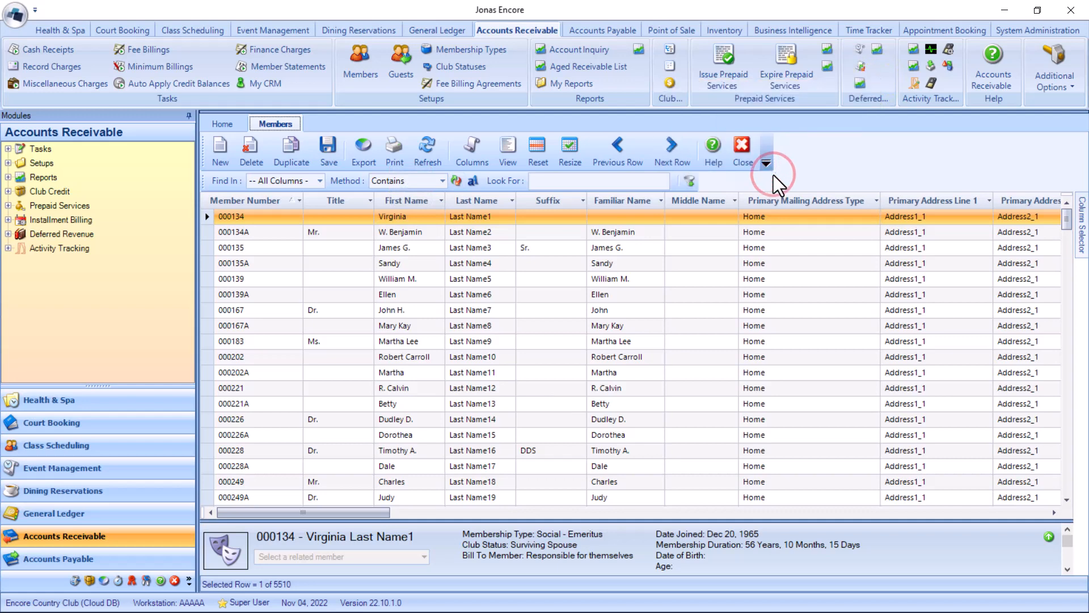
Reopen keyboard shortcut settings and pick a shortcut key for Account Inquiry
{"action": "left_click", "coordinate": [765, 164]}
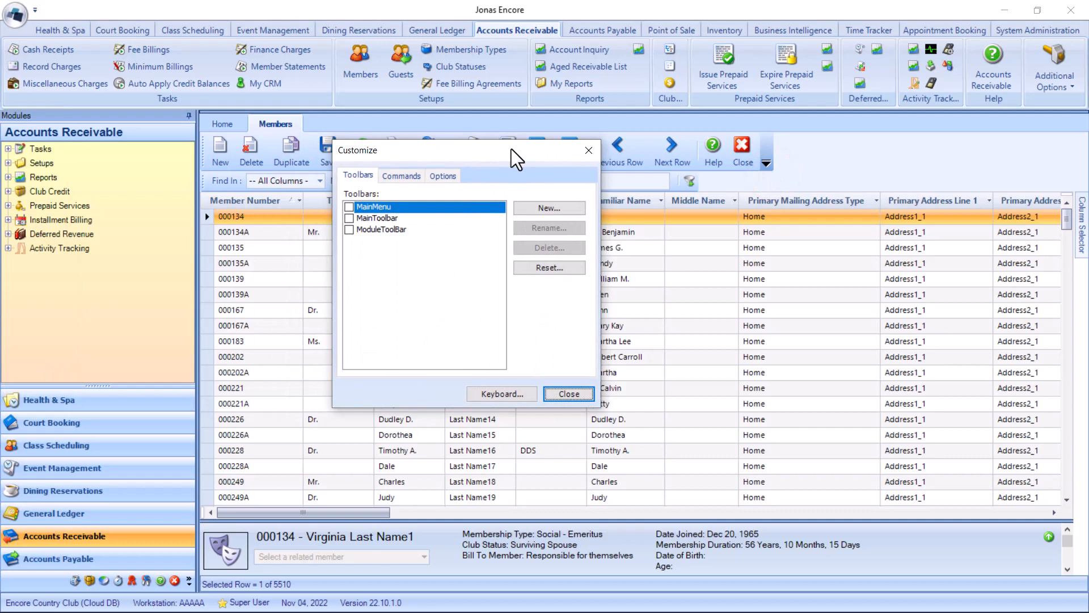
{"action": "left_click", "coordinate": [501, 394]}
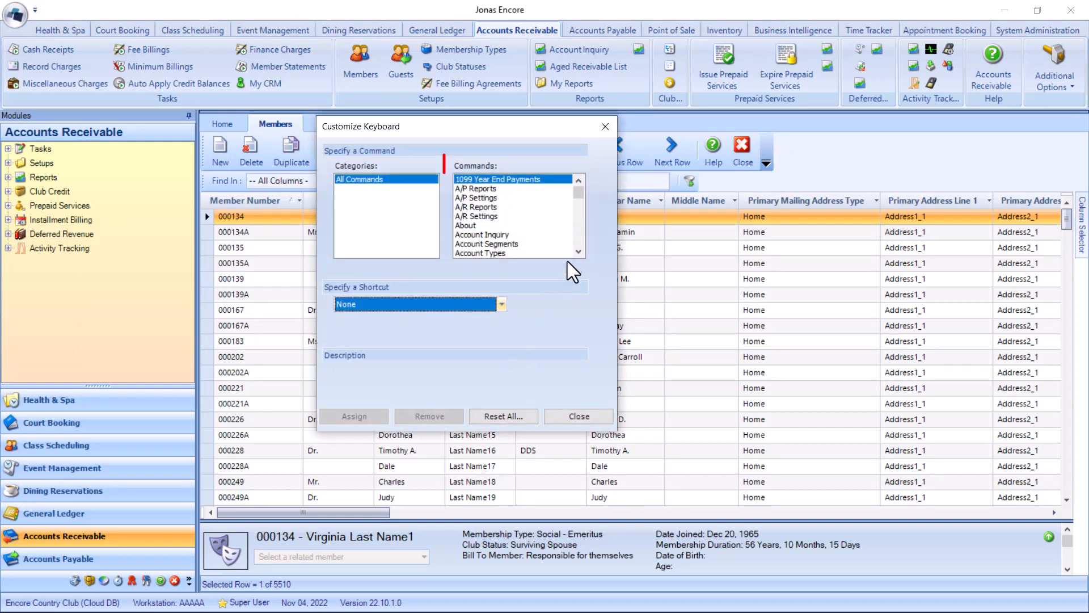
{"action": "left_click", "coordinate": [482, 234]}
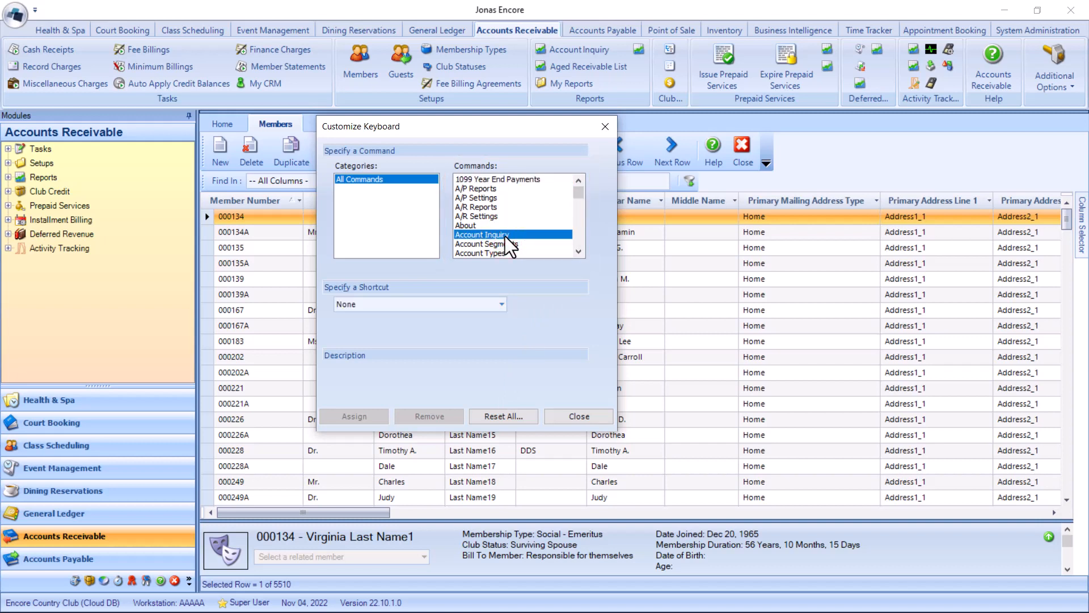
{"action": "left_click", "coordinate": [499, 304]}
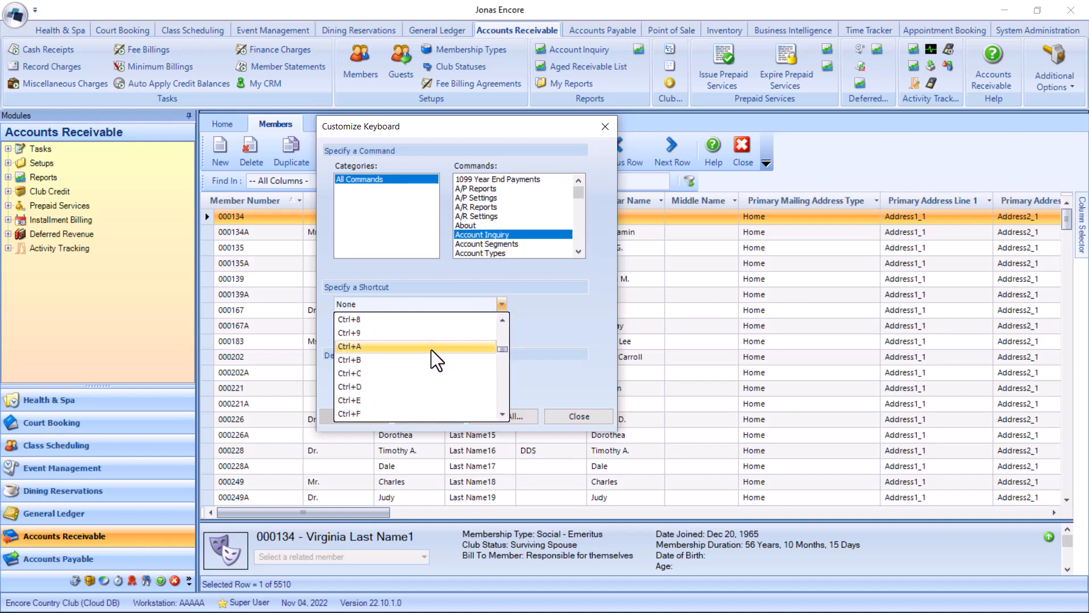
{"action": "left_click", "coordinate": [350, 346]}
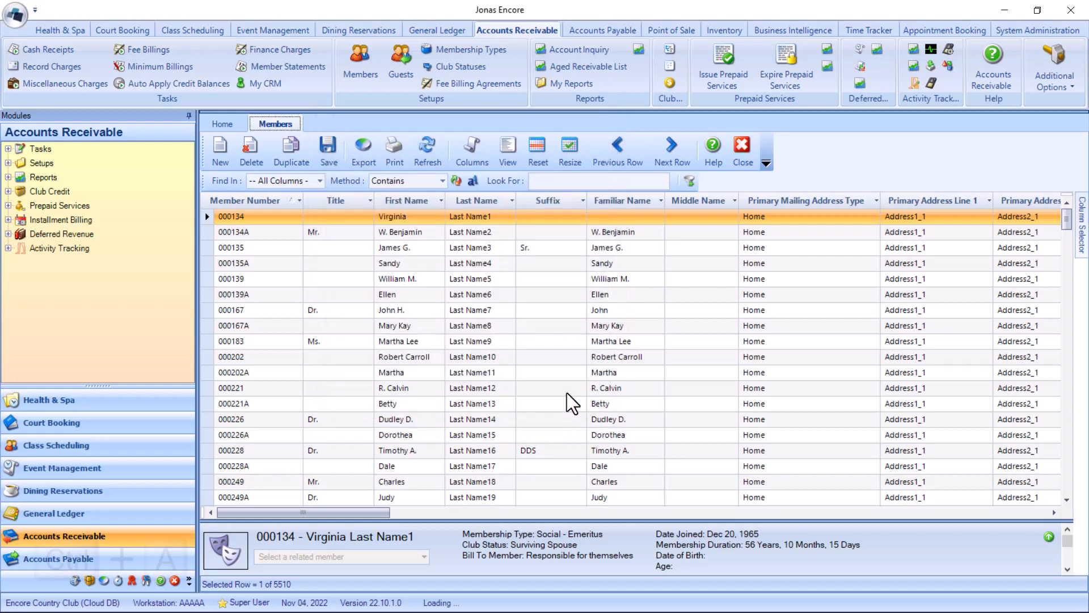
Open Account Inquiry with Ctrl+A and type 'court' into the program search
{"action": "left_click", "coordinate": [579, 49]}
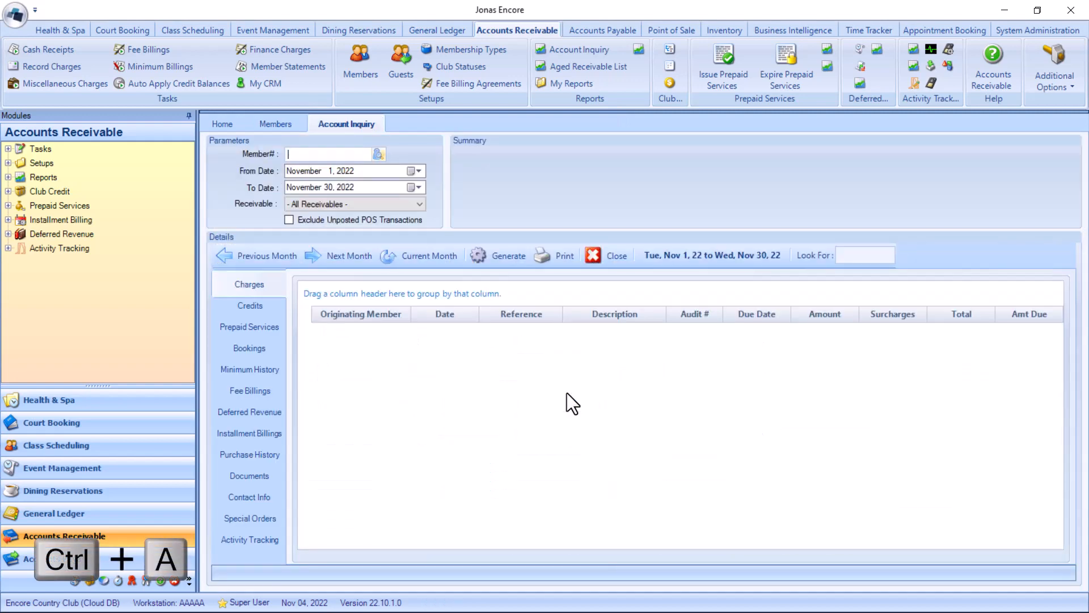
{"action": "key", "text": "ctrl+a"}
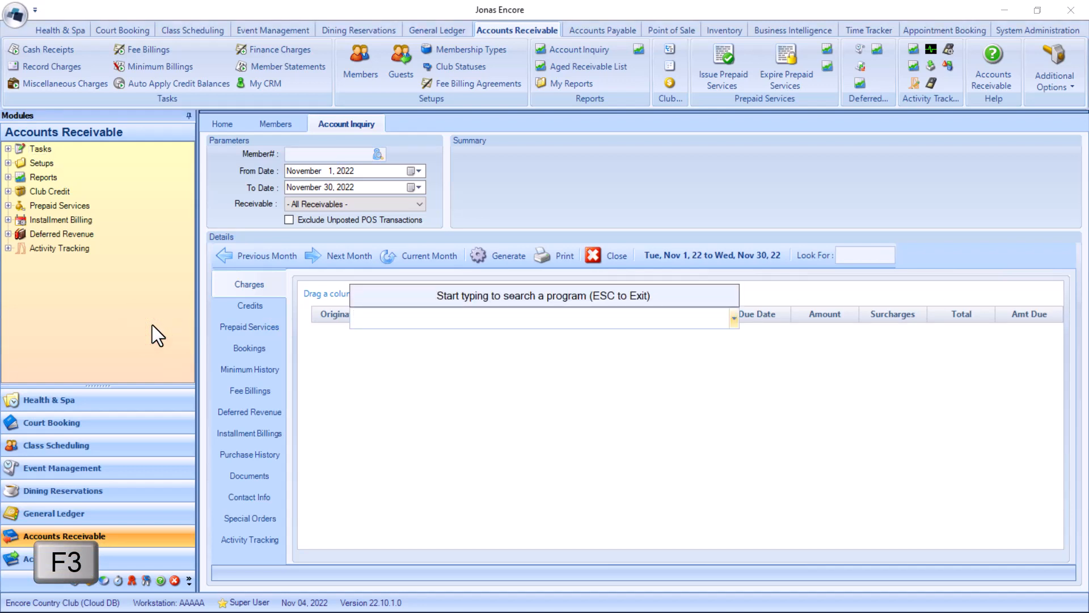
{"action": "type", "text": "court"}
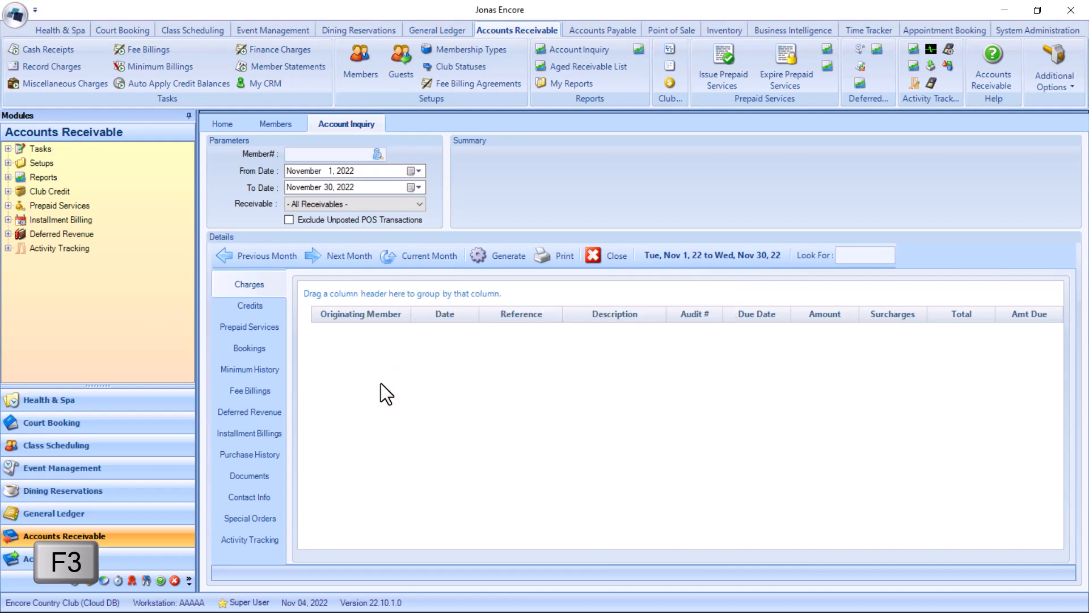
{"action": "left_click", "coordinate": [427, 123]}
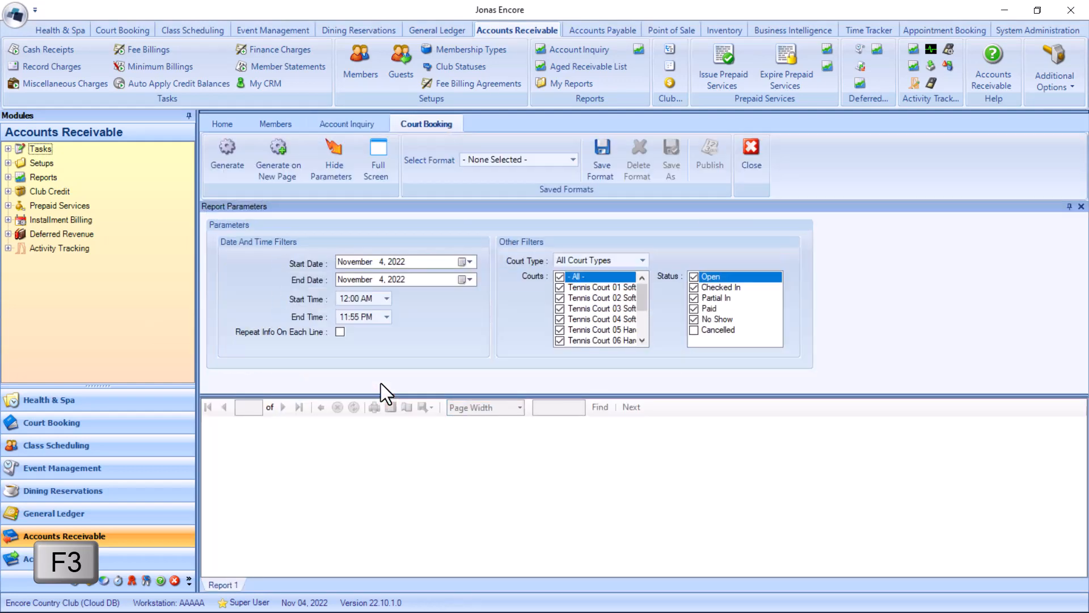
{"action": "left_click", "coordinate": [275, 124]}
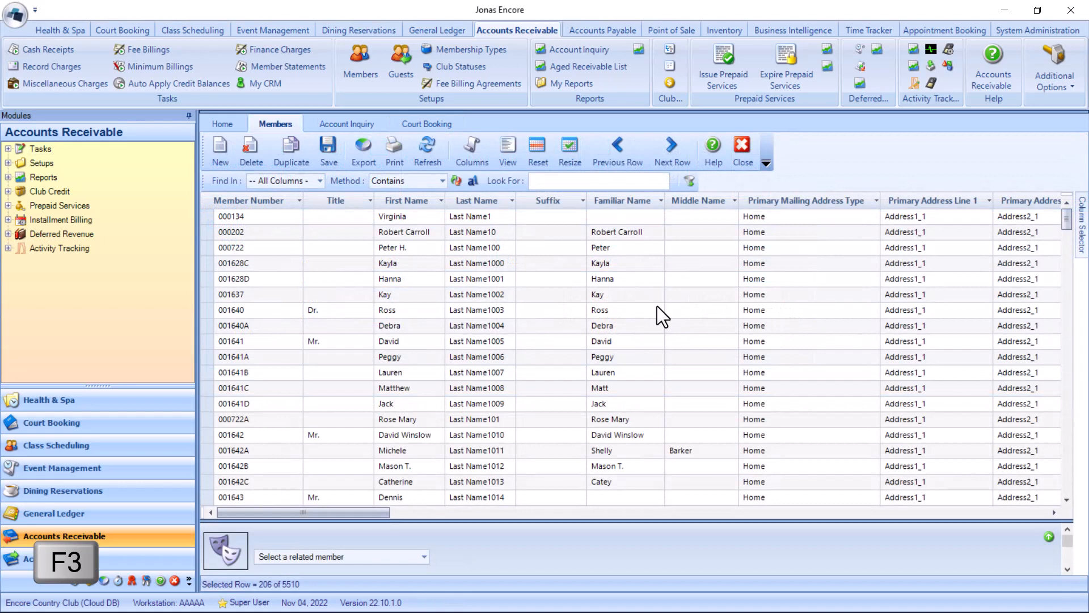
{"action": "mouse_move", "coordinate": [409, 337]}
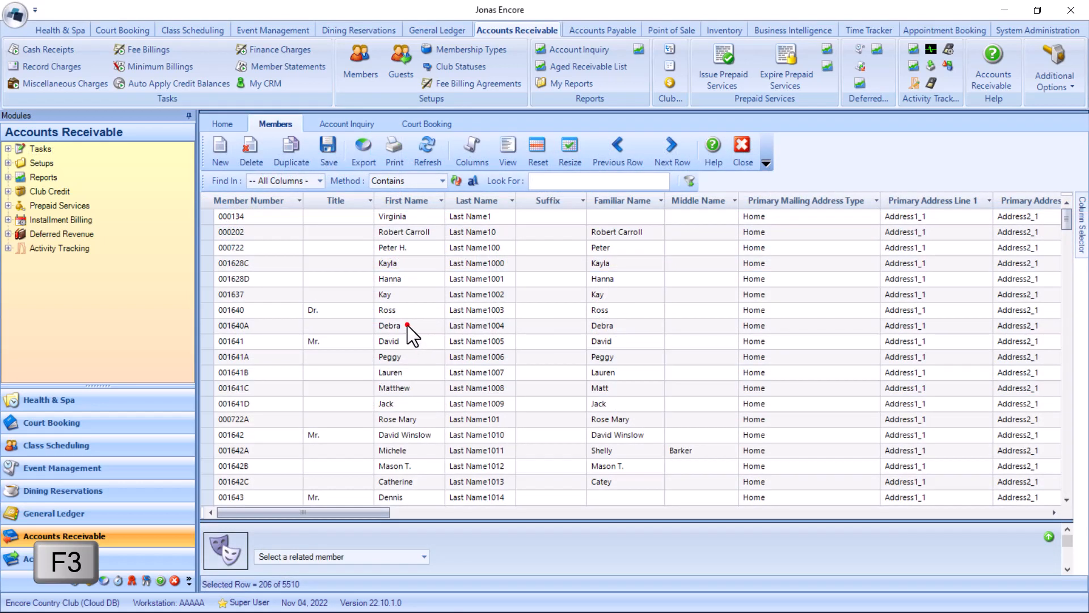
{"action": "left_click", "coordinate": [410, 325]}
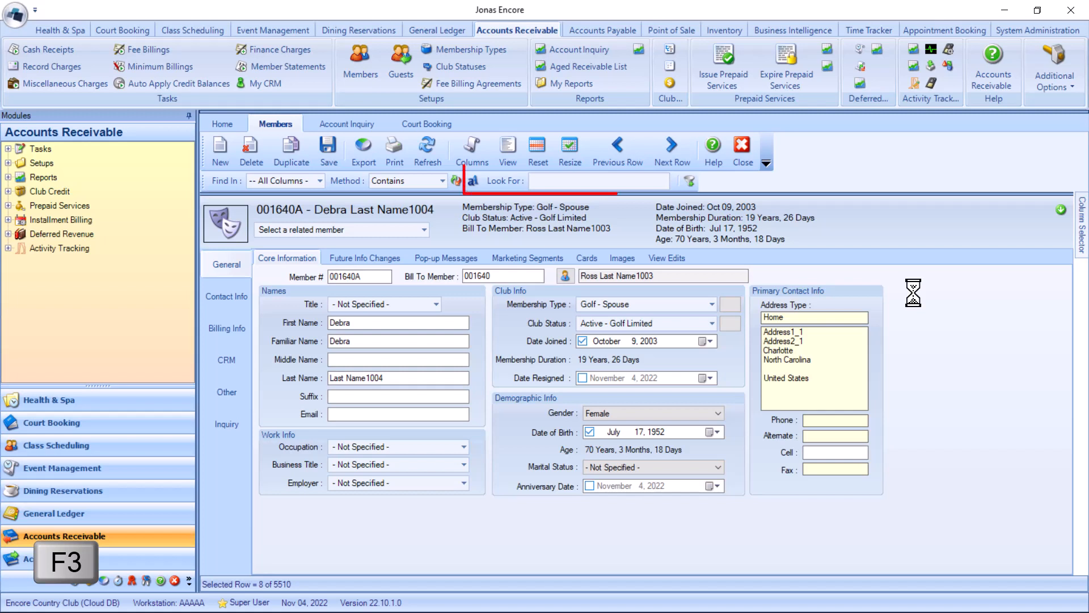
Search members for 'ross', then open program search via Alt+Shift+M and type 'club'
{"action": "type", "text": "ross"}
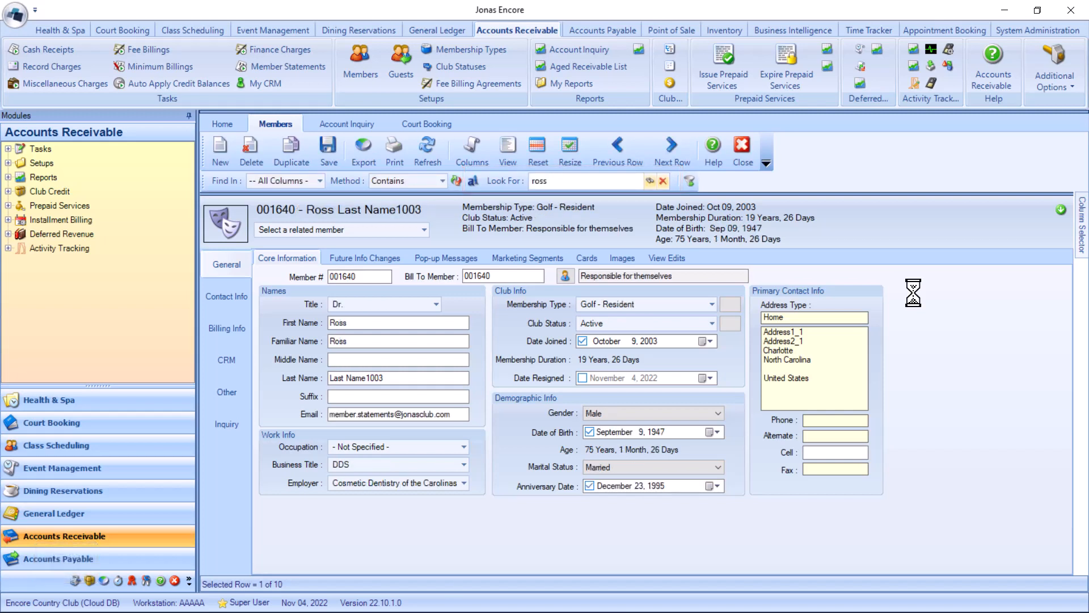
{"action": "key", "text": "alt+shift+m"}
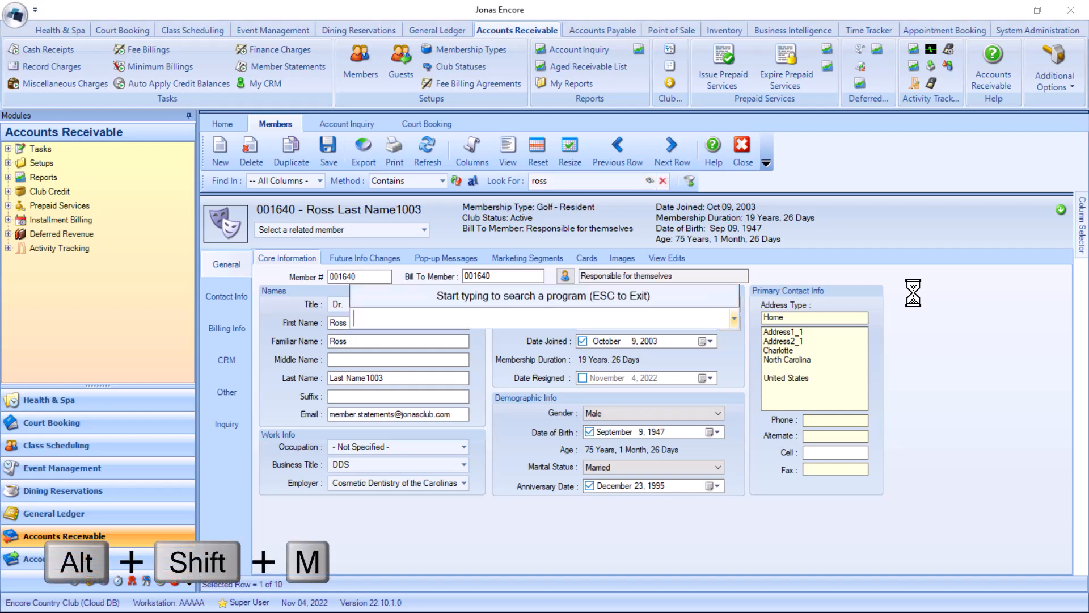
{"action": "type", "text": "club"}
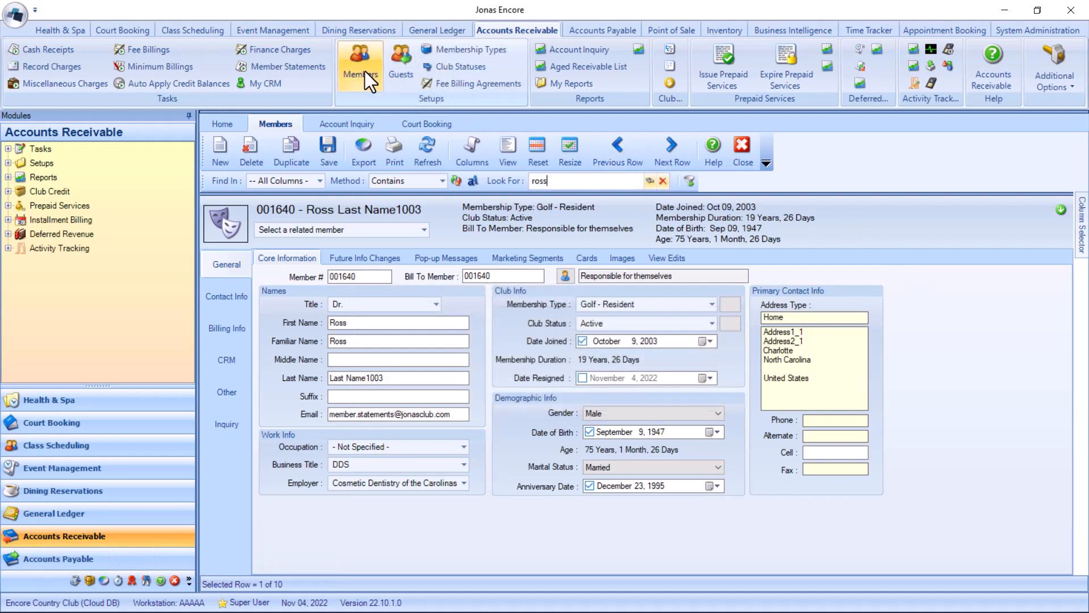
Add Members and Guests to the Quick Access Toolbar and bring up its placement options
{"action": "right_click", "coordinate": [359, 63]}
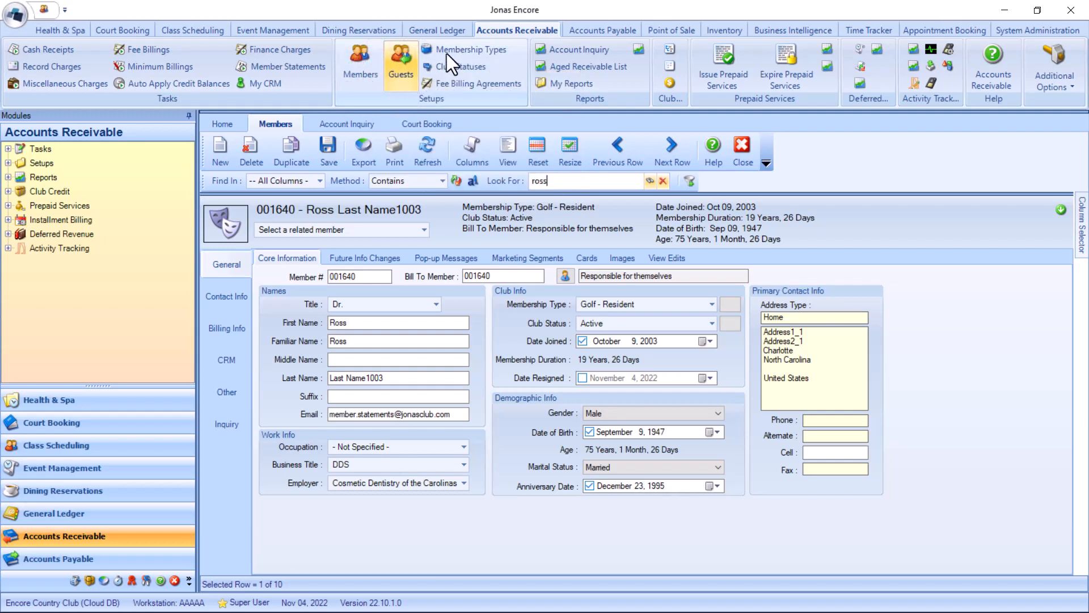
{"action": "right_click", "coordinate": [456, 66]}
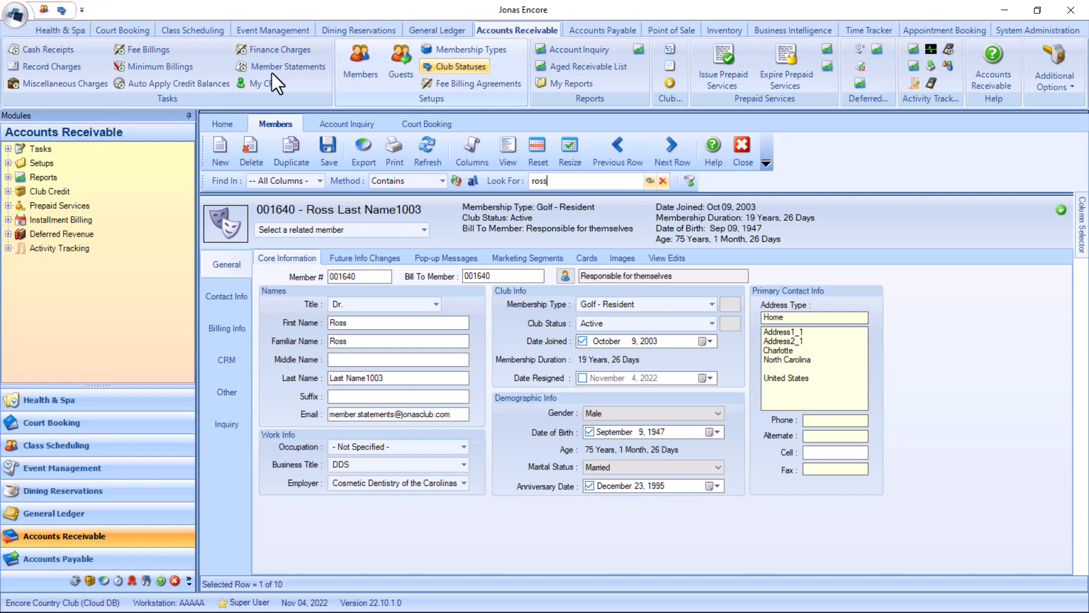
{"action": "left_click", "coordinate": [82, 10]}
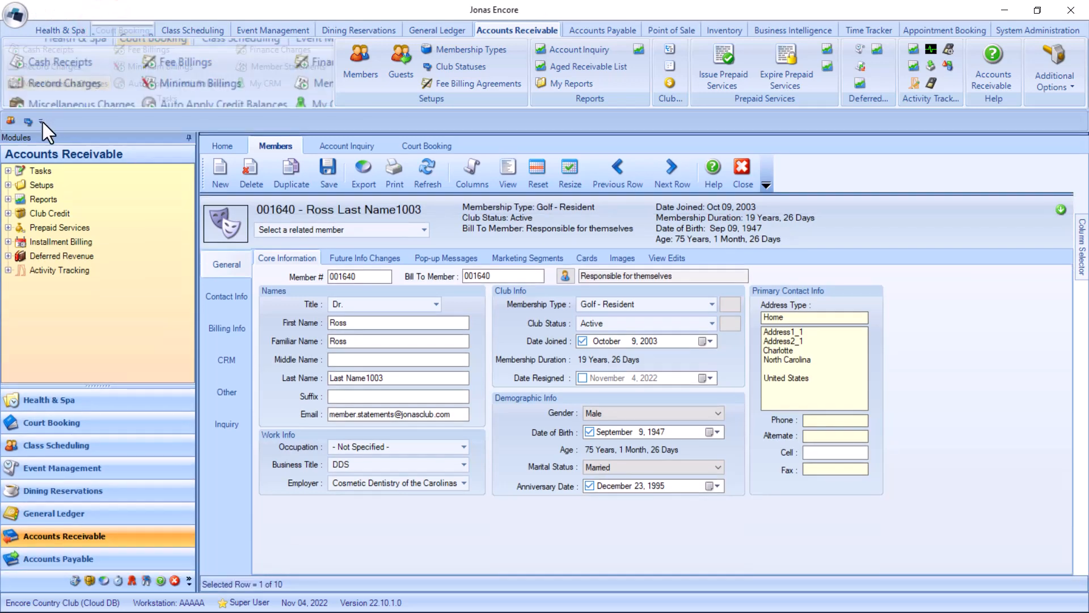
{"action": "left_click", "coordinate": [40, 121]}
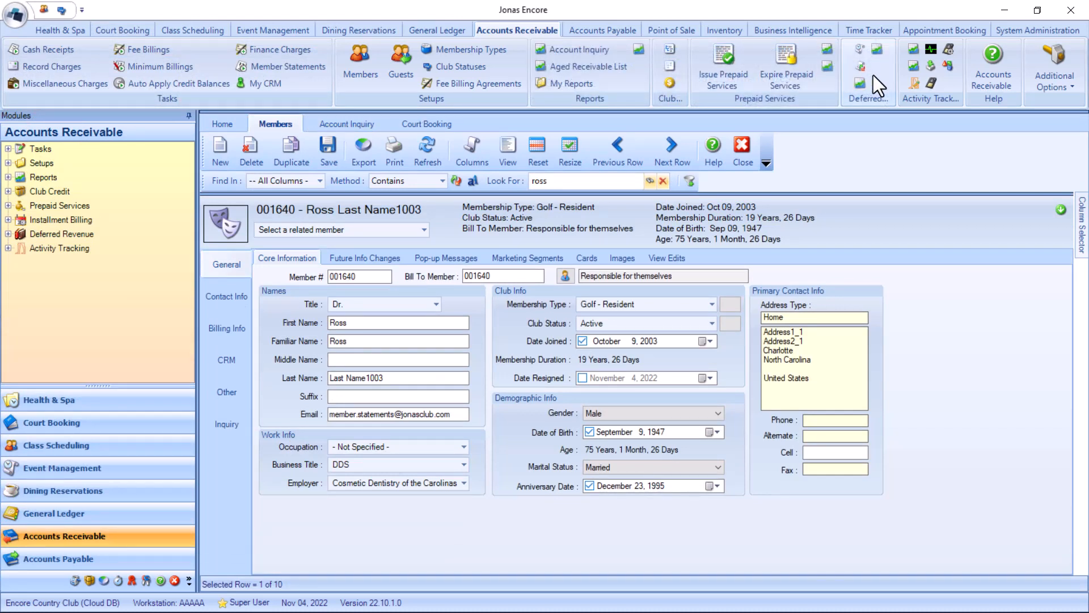
{"action": "right_click", "coordinate": [861, 73]}
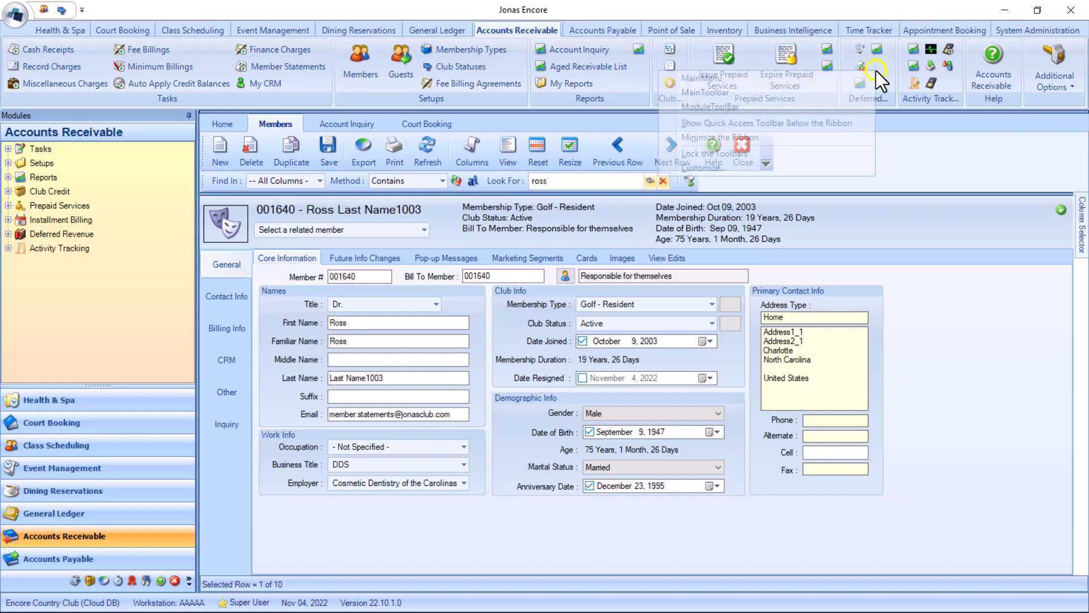